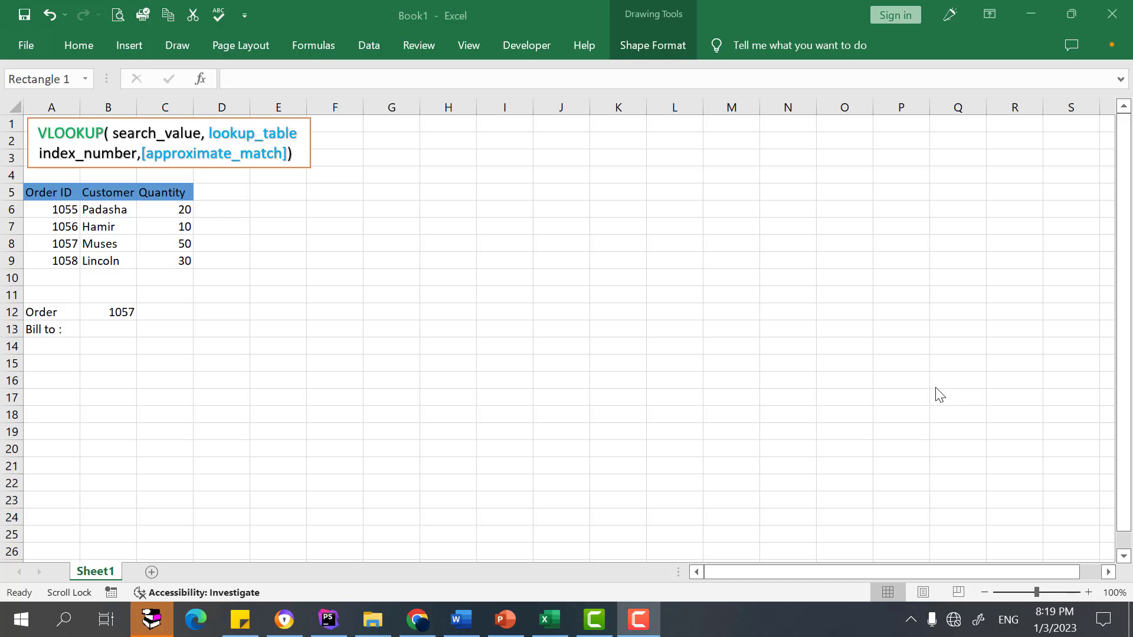
mouse_move(137, 144)
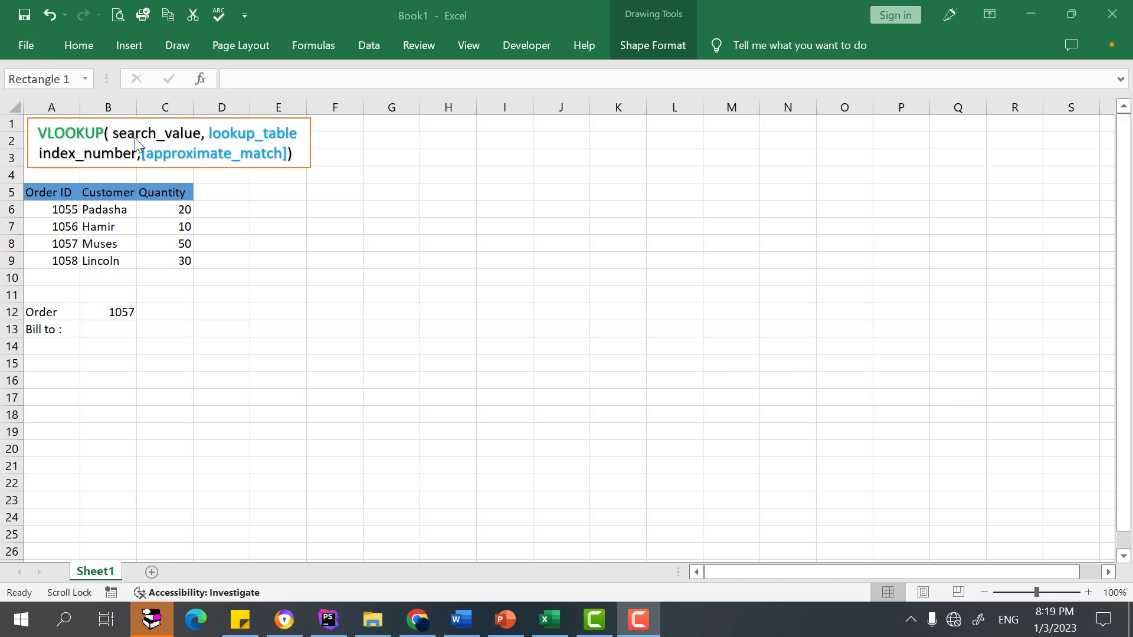
mouse_move(65, 167)
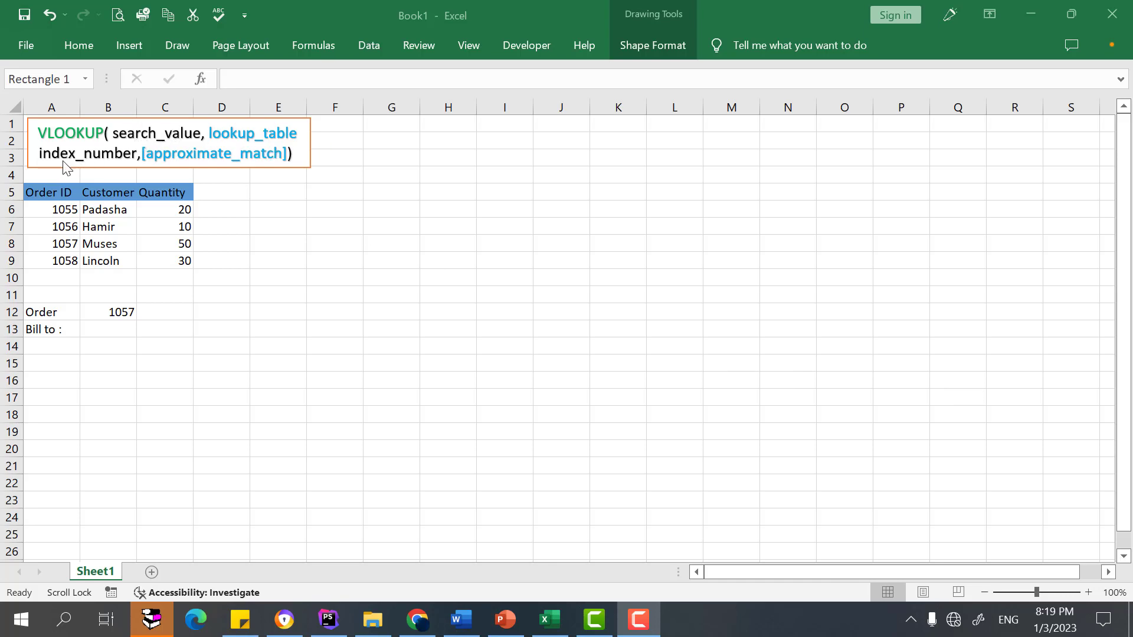
mouse_move(232, 168)
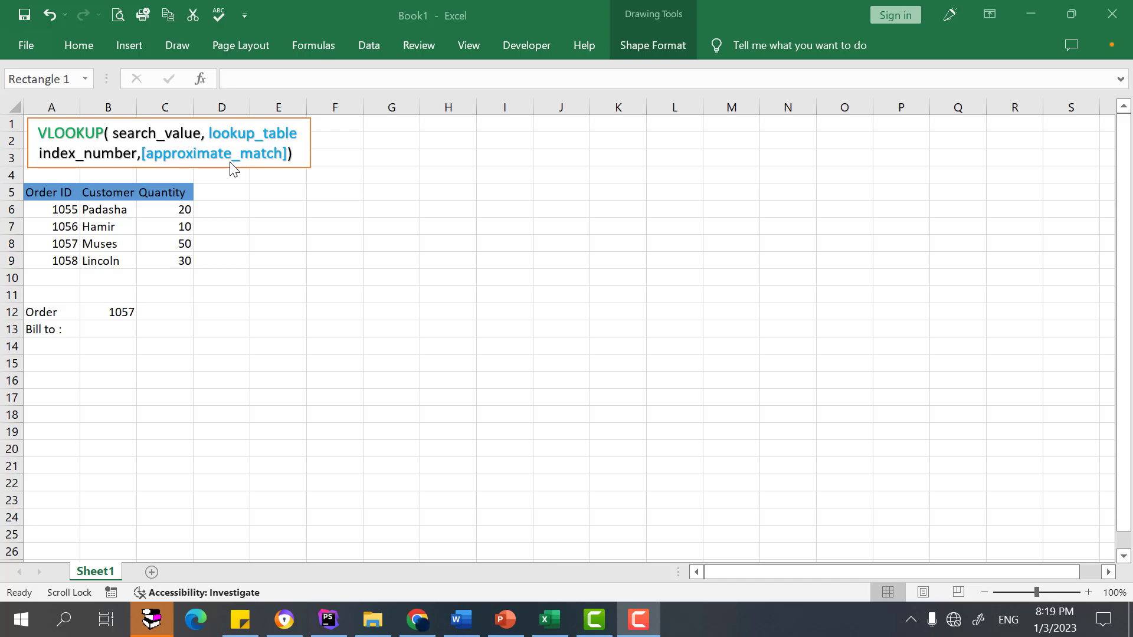
mouse_move(228, 179)
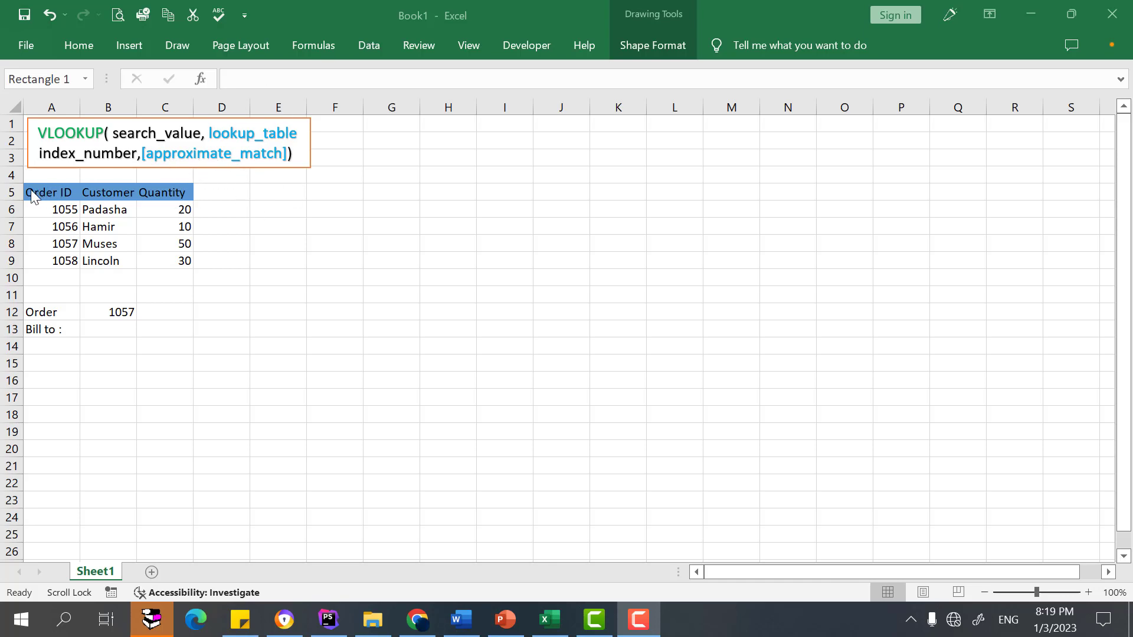
mouse_move(153, 215)
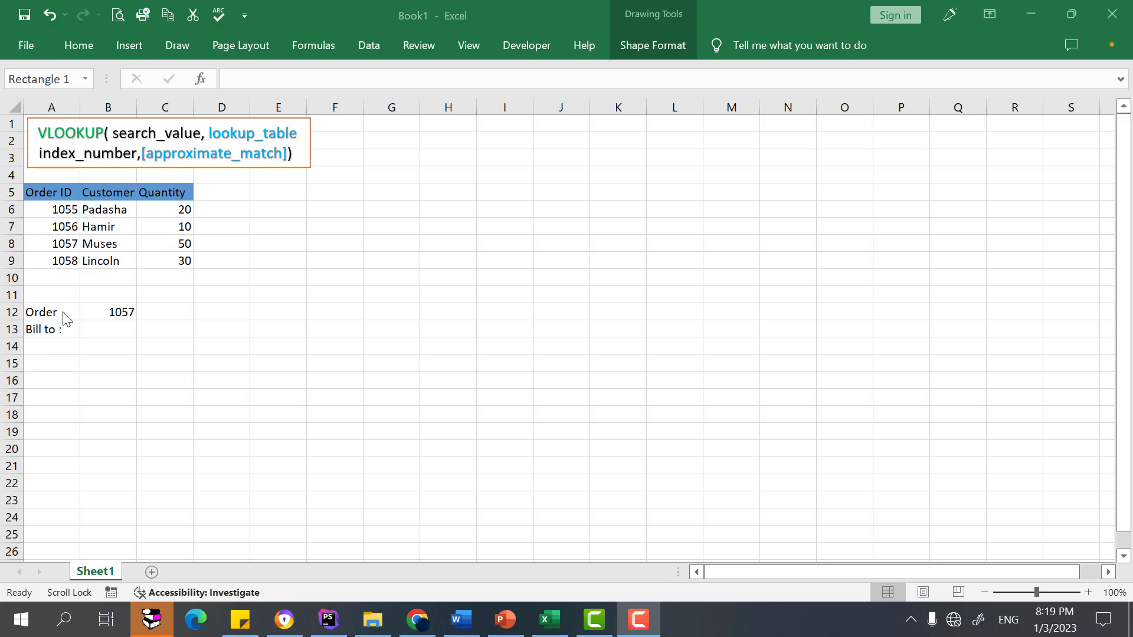
mouse_move(65, 218)
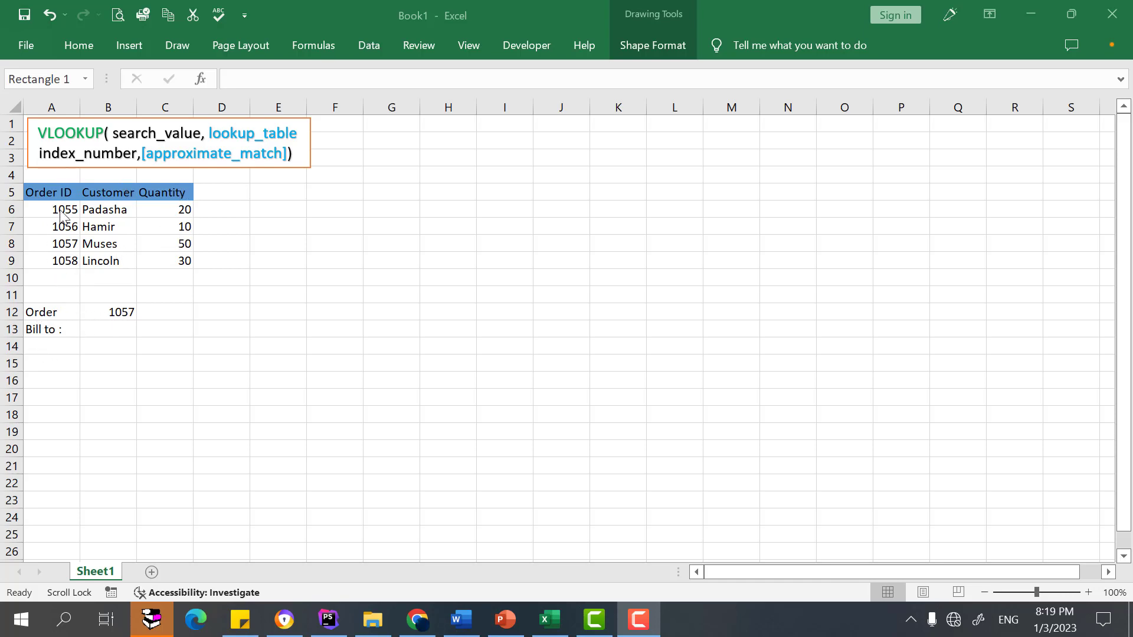
mouse_move(113, 282)
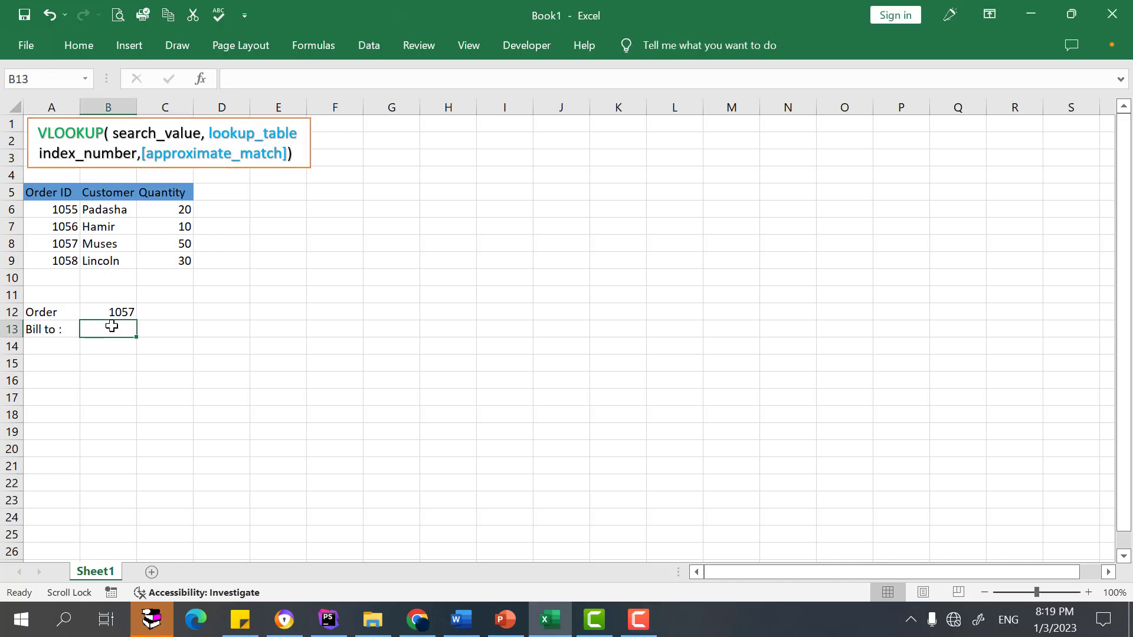
- Enter =VLOOKUP( with lookup value B12, table range A5:C9 and column index 2 in B13
text(=VLOOKUP()
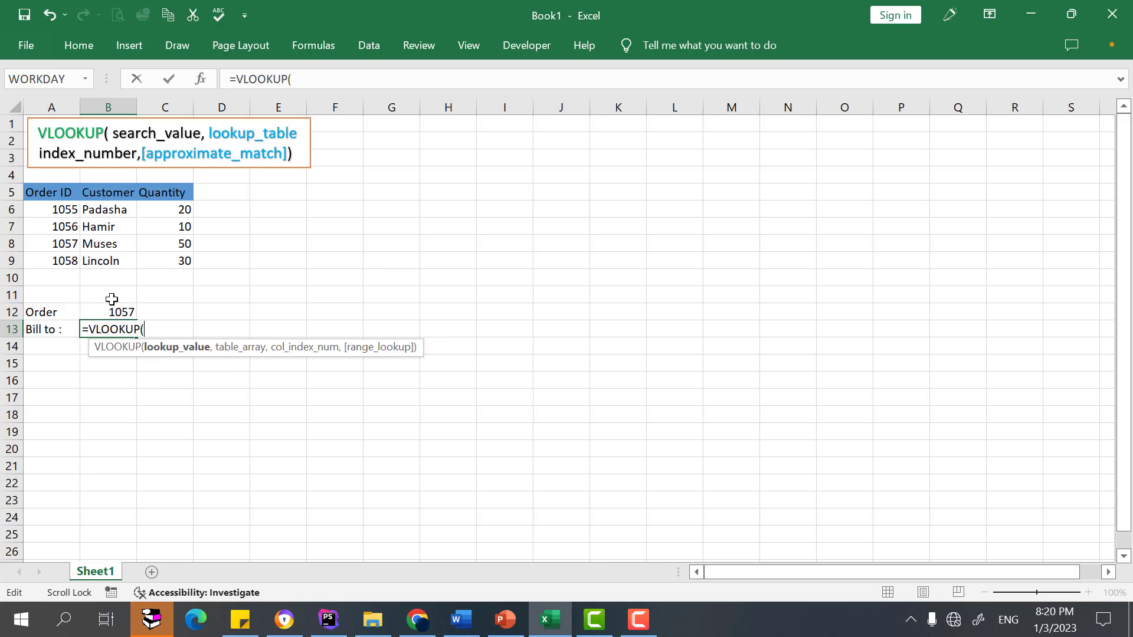
click(108, 312)
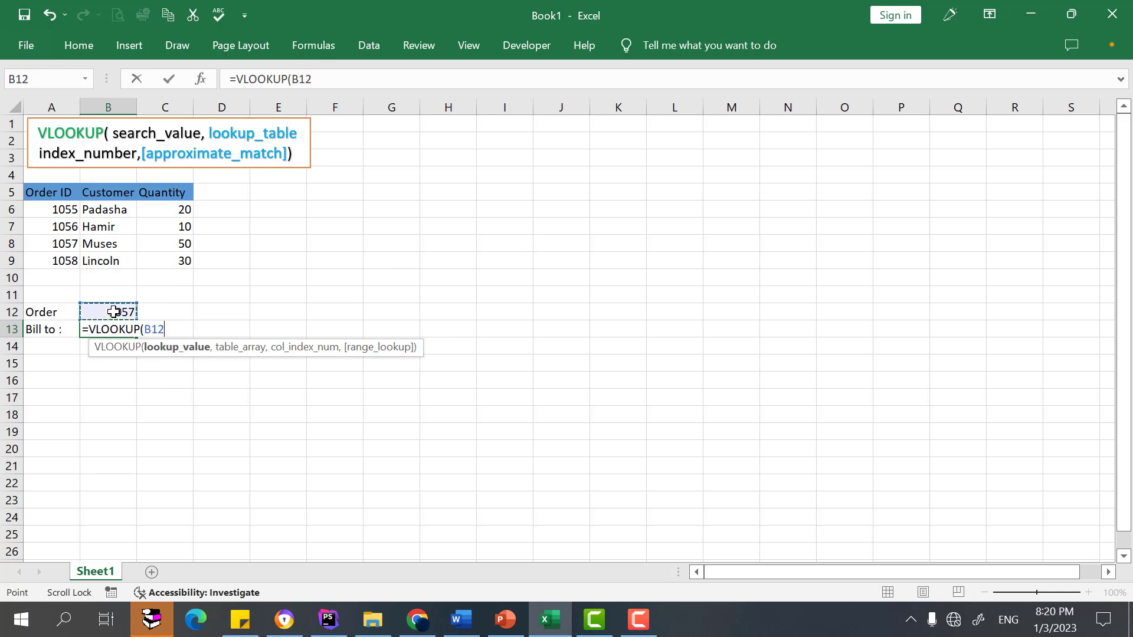
text(,A5:C9)
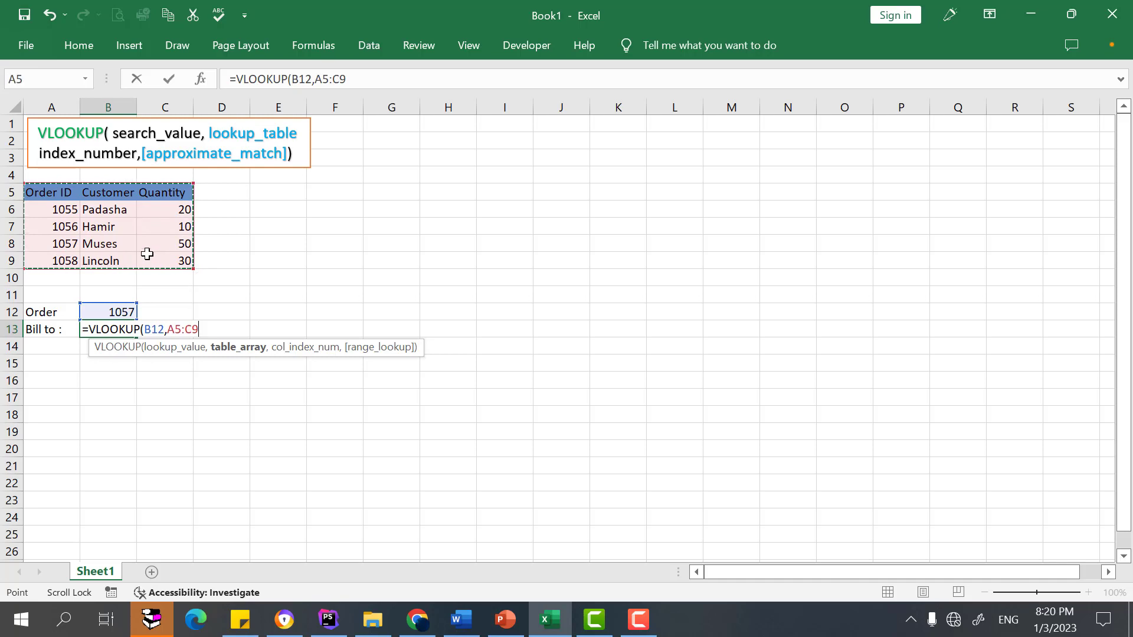
text(,)
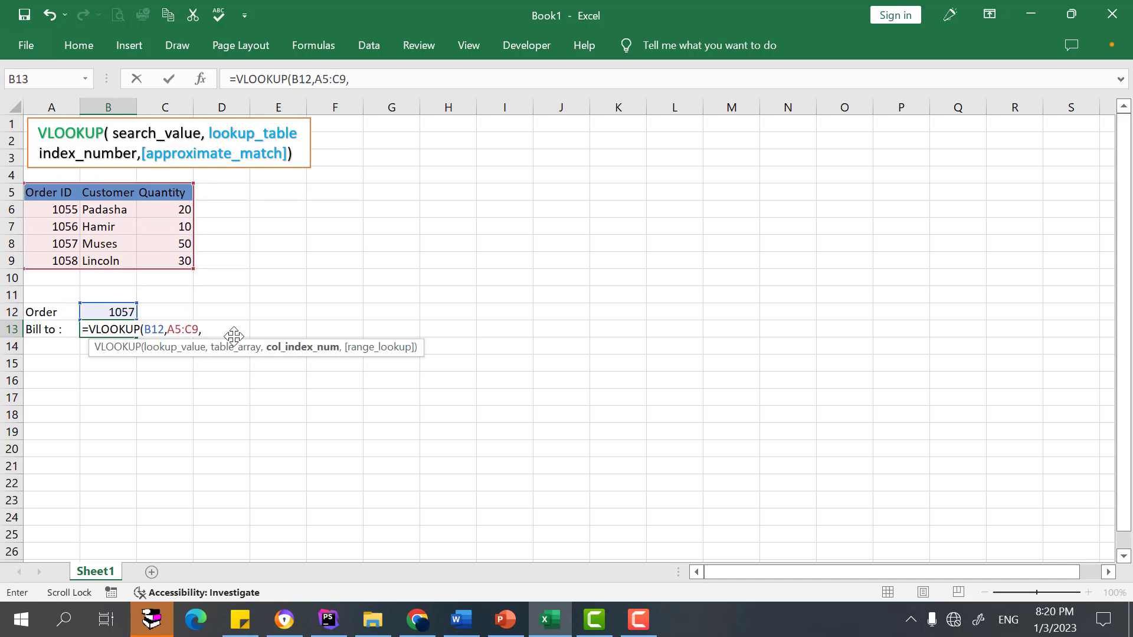
mouse_move(50, 192)
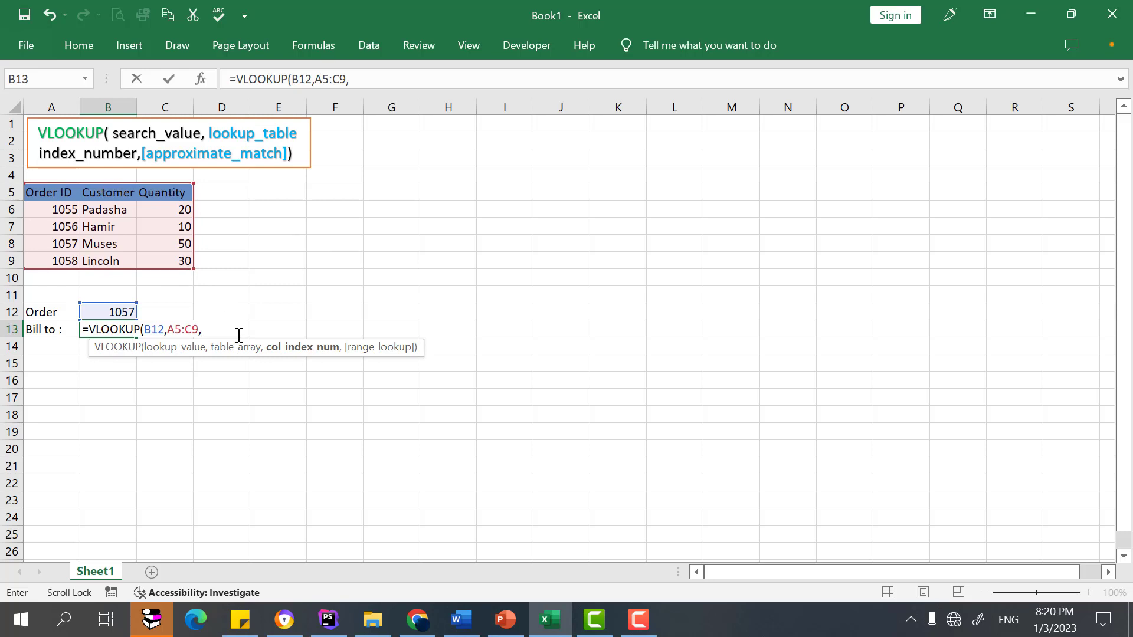
text(2)
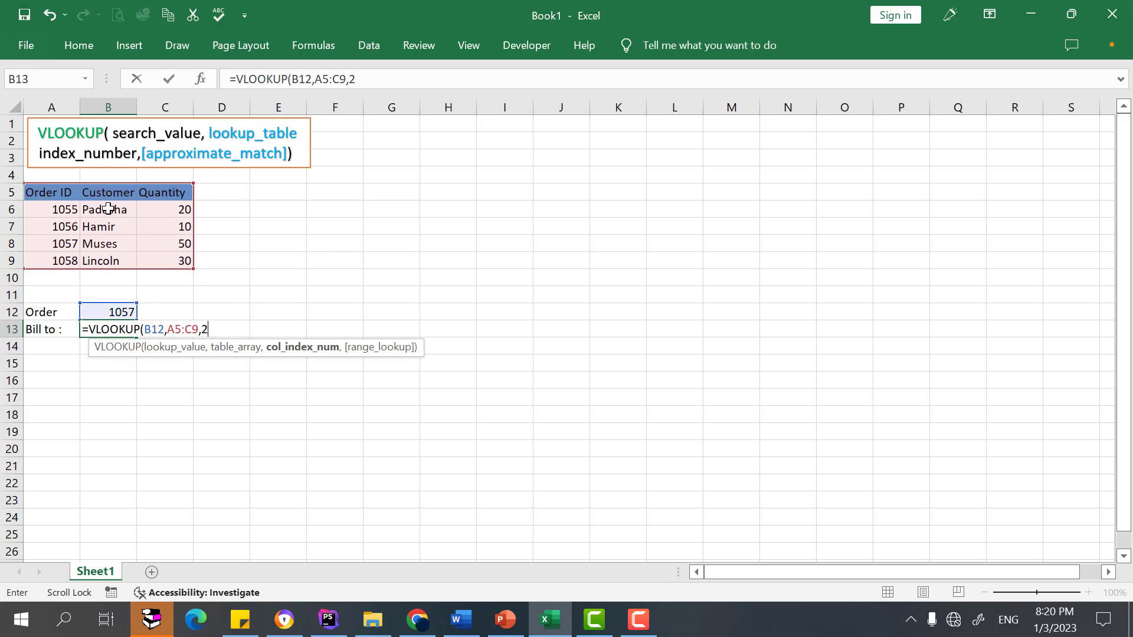
- Finish the formula with FALSE for exact match and a closing parenthesis
text(,)
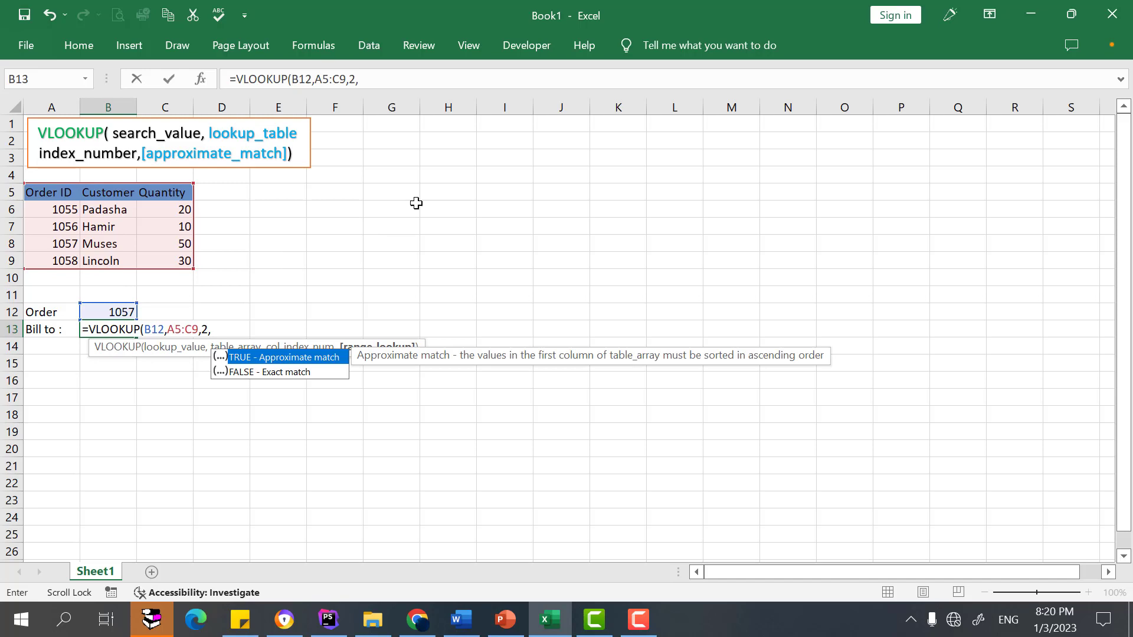
mouse_move(297, 299)
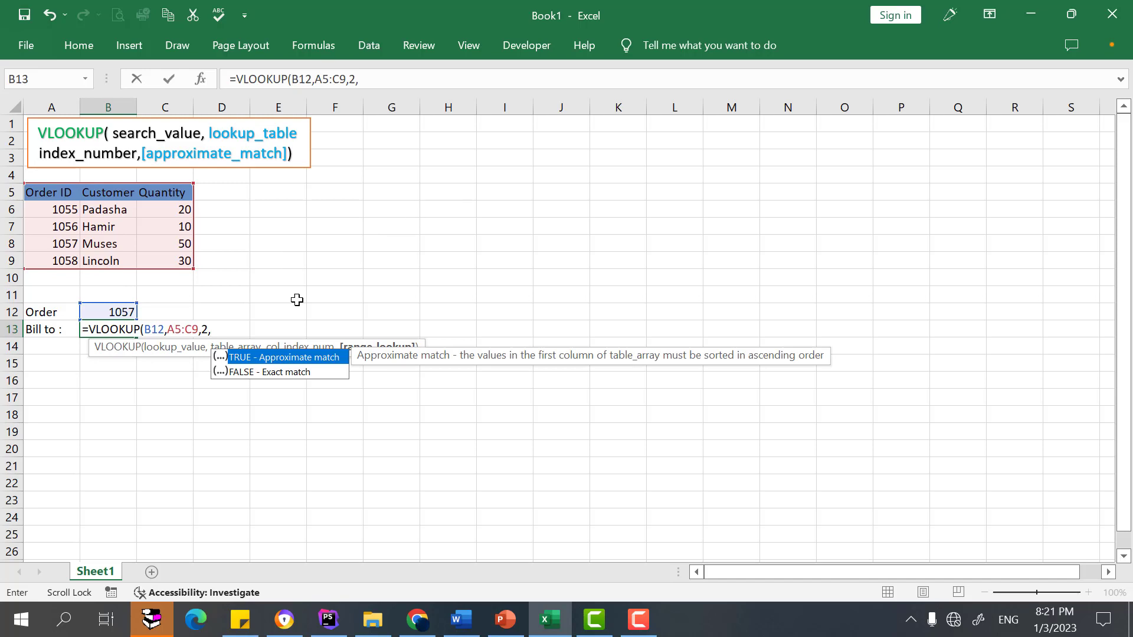
mouse_move(265, 381)
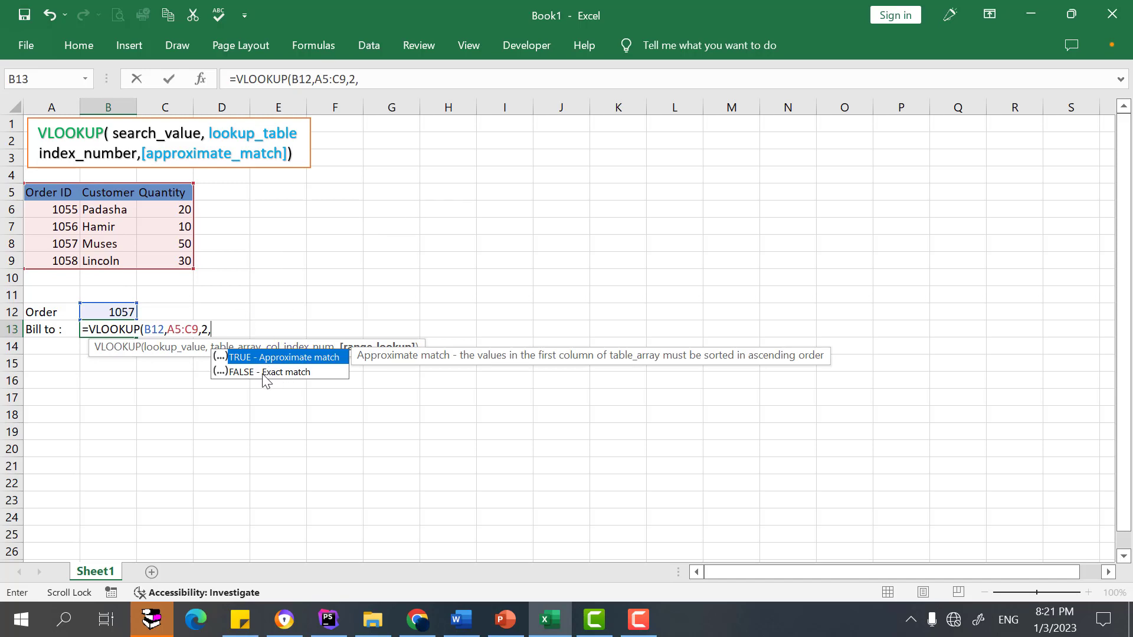
mouse_move(294, 361)
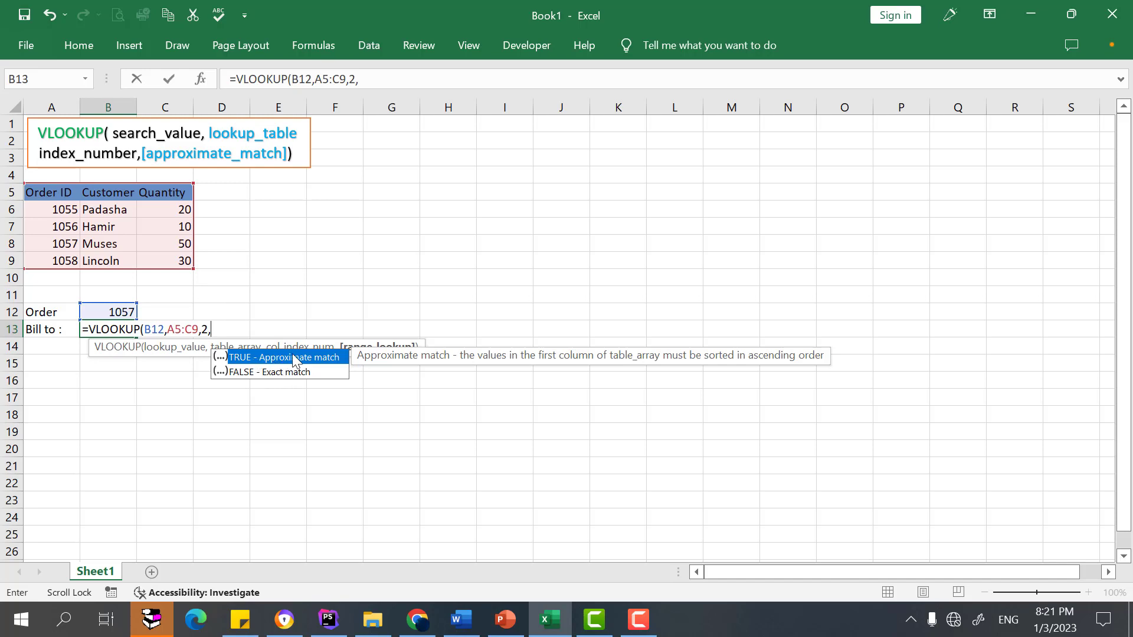
mouse_move(262, 347)
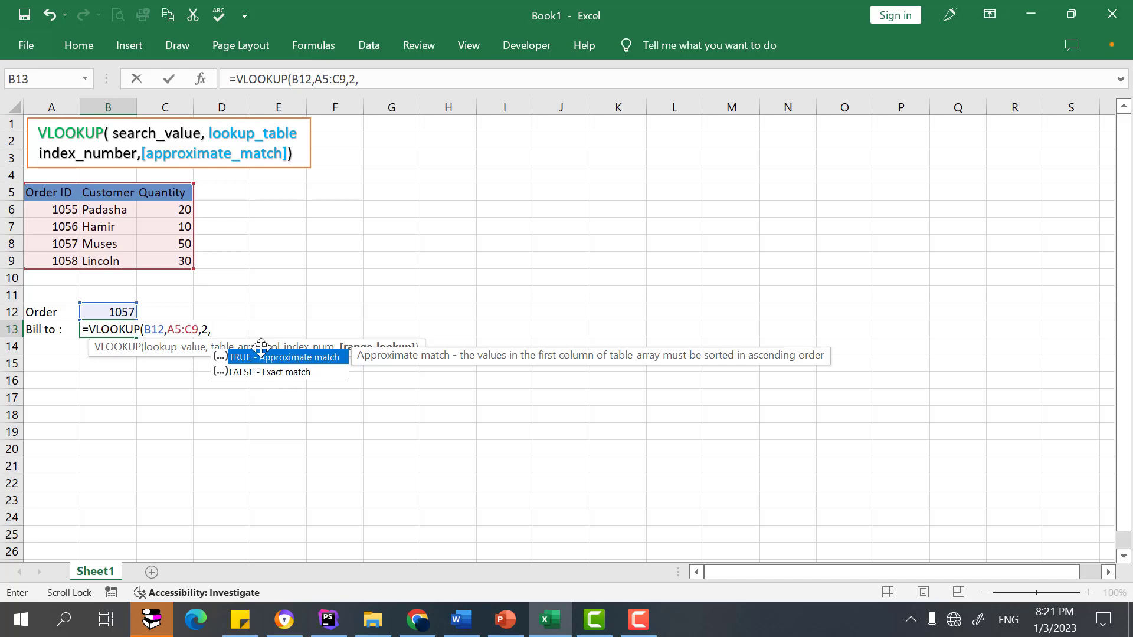
text(FALSE))
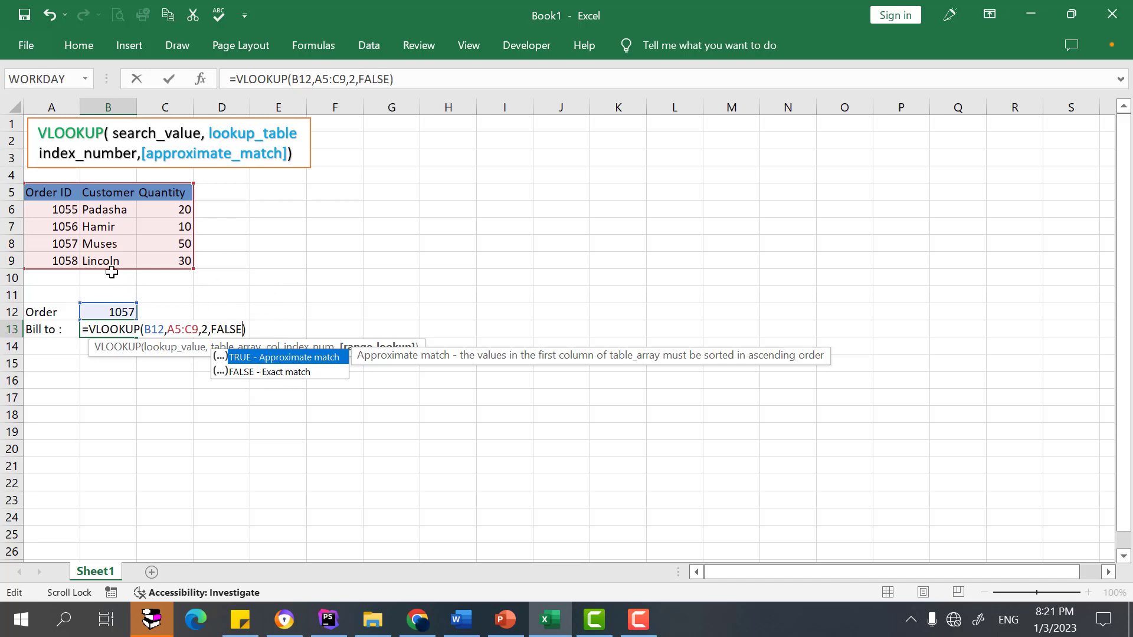